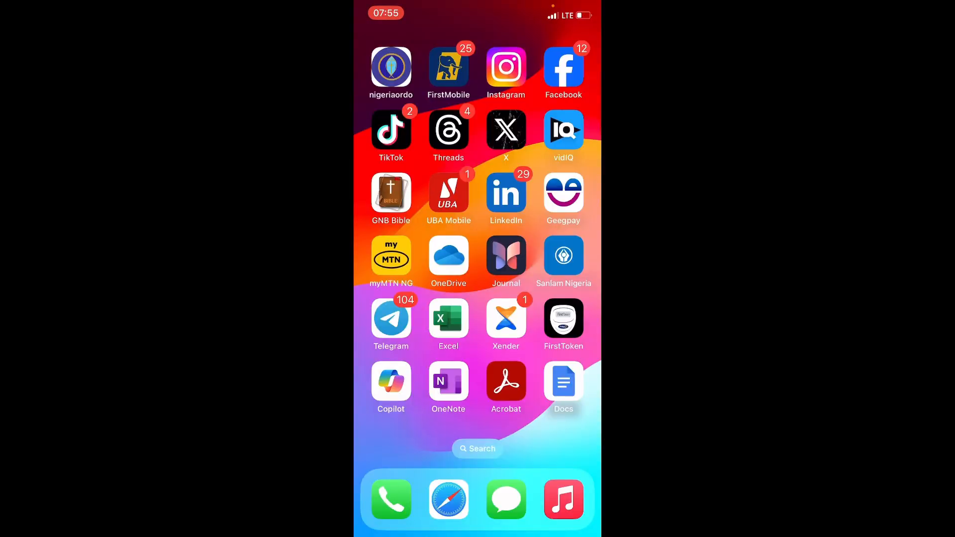
Step: Swipe to the last Home Screen page and launch Microsoft Teams to its Chat list
{"action": "scroll", "scroll_direction": "left", "scroll_amount": 3}
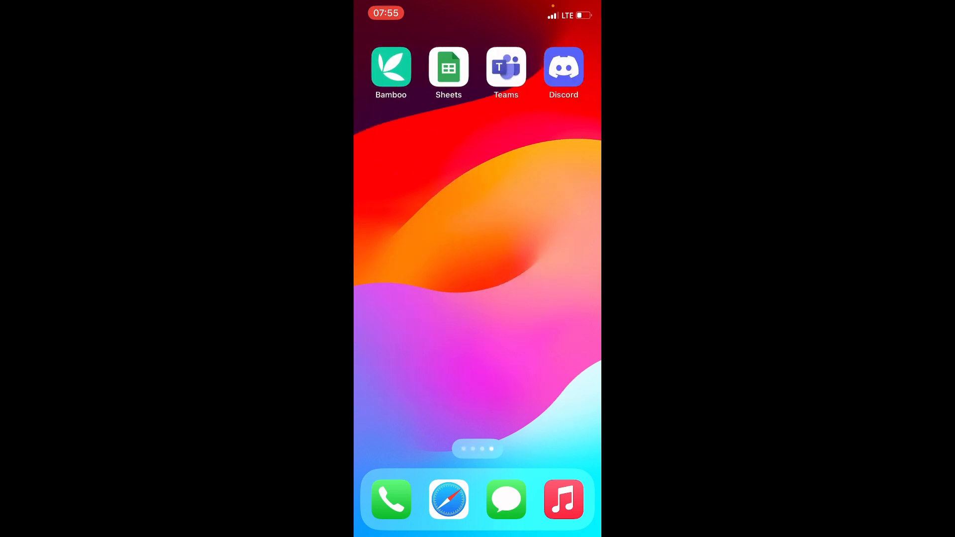
{"action": "left_click", "coordinate": [477, 448]}
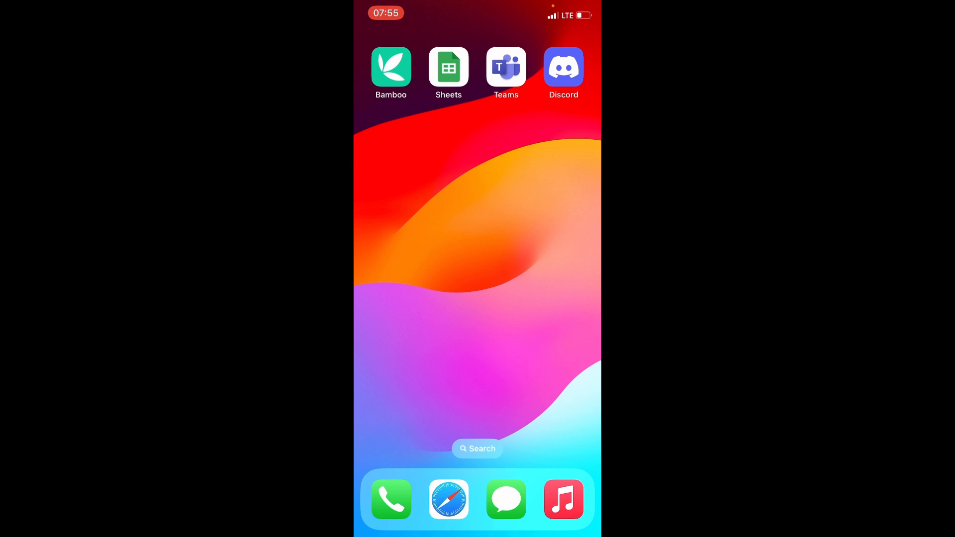
{"action": "left_click", "coordinate": [506, 66]}
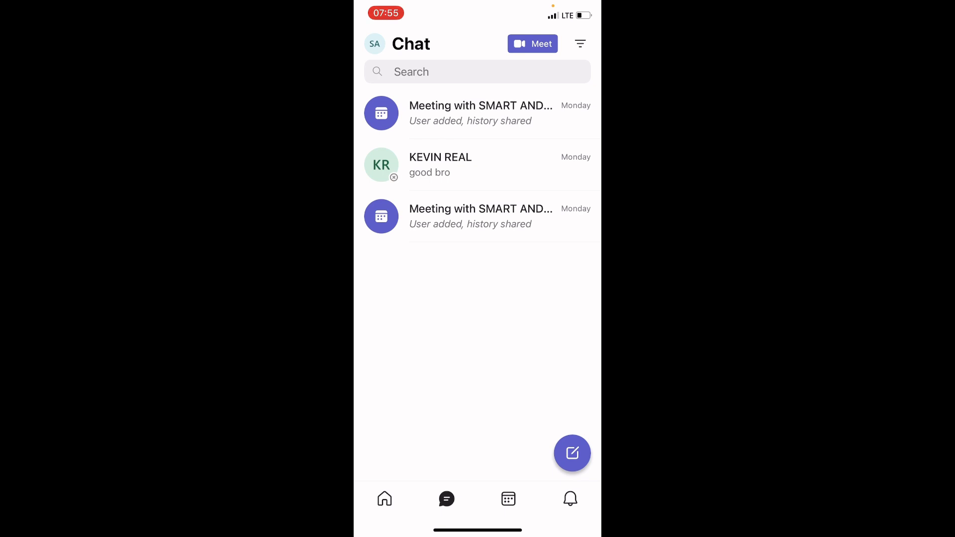
{"action": "left_click", "coordinate": [571, 452]}
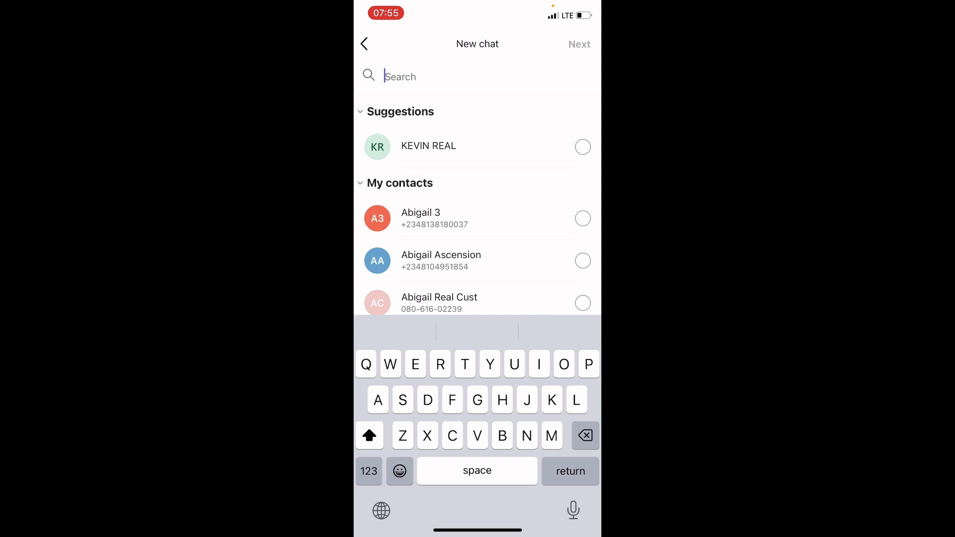
{"action": "left_click", "coordinate": [428, 146]}
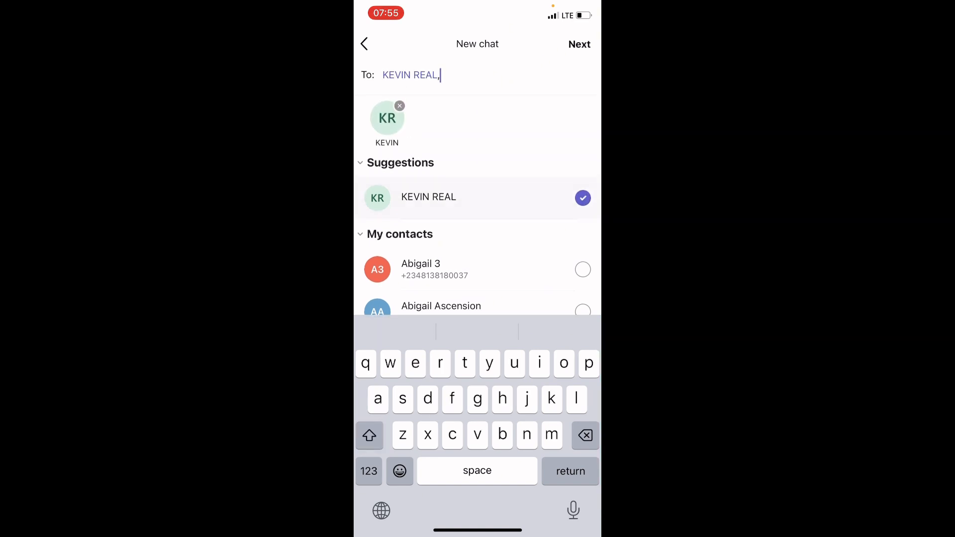
{"action": "left_click", "coordinate": [579, 44]}
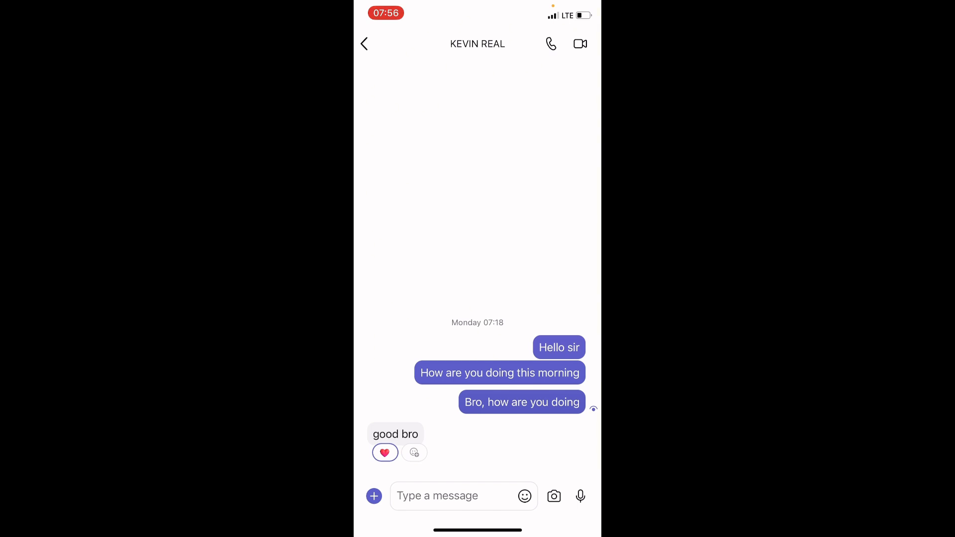
Step: Reveal the Media, Attach, Location, Format and Tasks options beside the message box
{"action": "left_click", "coordinate": [373, 495]}
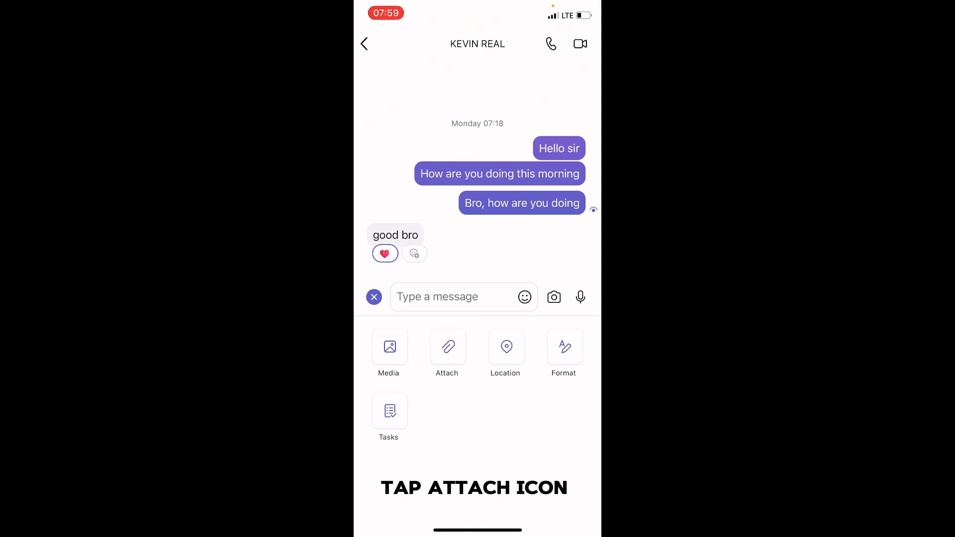
Step: Browse On My iPhone in the Files picker and attach TECH TIPS.docx to the draft message
{"action": "left_click", "coordinate": [447, 348]}
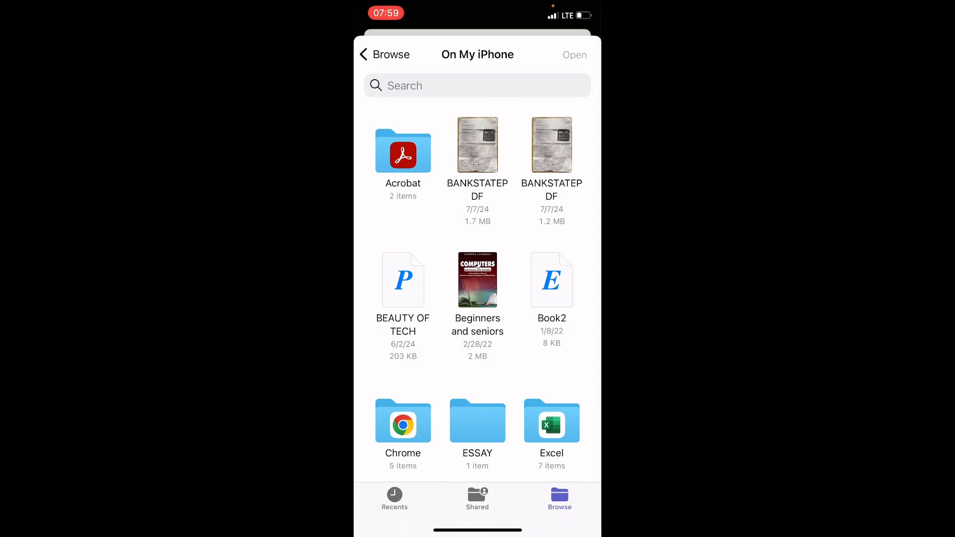
{"action": "scroll", "scroll_direction": "down", "scroll_amount": 3}
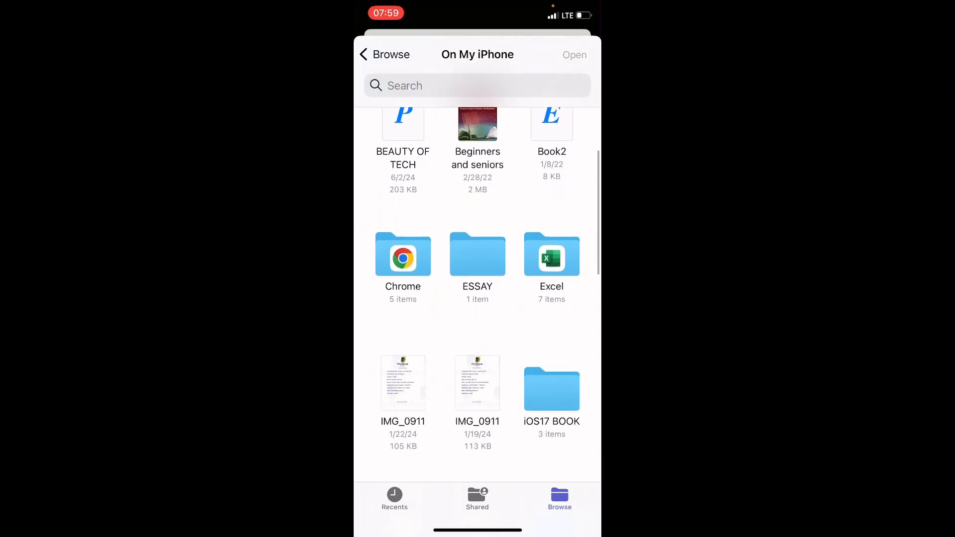
{"action": "scroll", "scroll_direction": "down", "scroll_amount": 3}
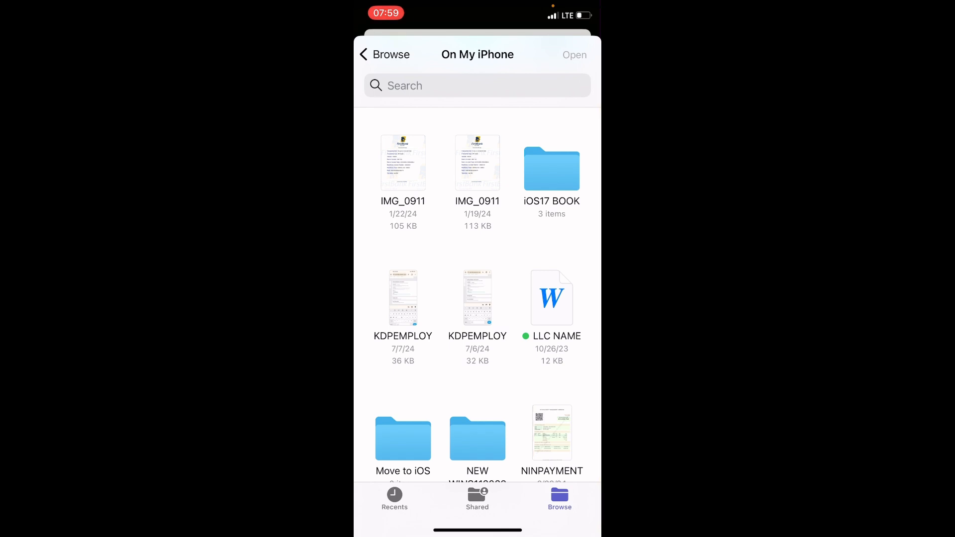
{"action": "scroll", "scroll_direction": "down", "scroll_amount": 3}
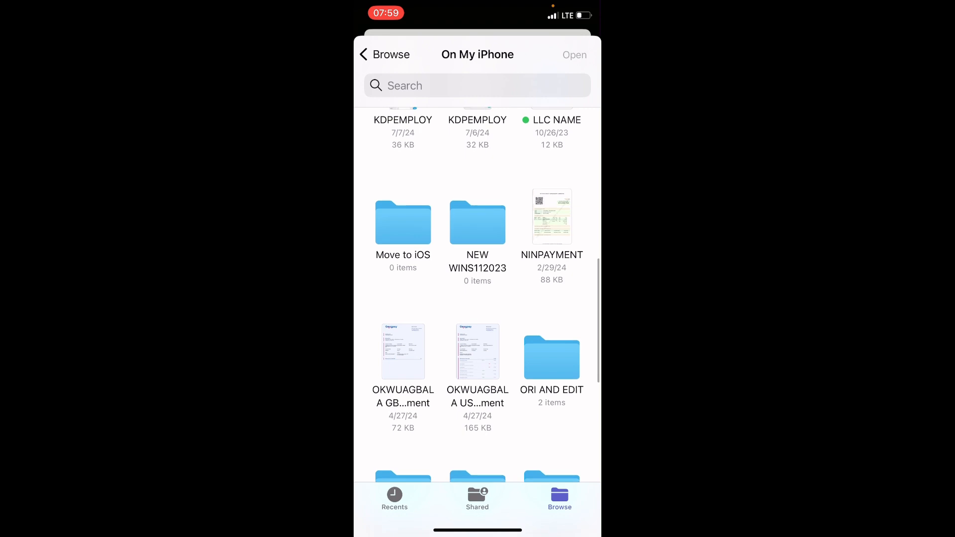
{"action": "scroll", "scroll_direction": "down", "scroll_amount": 3}
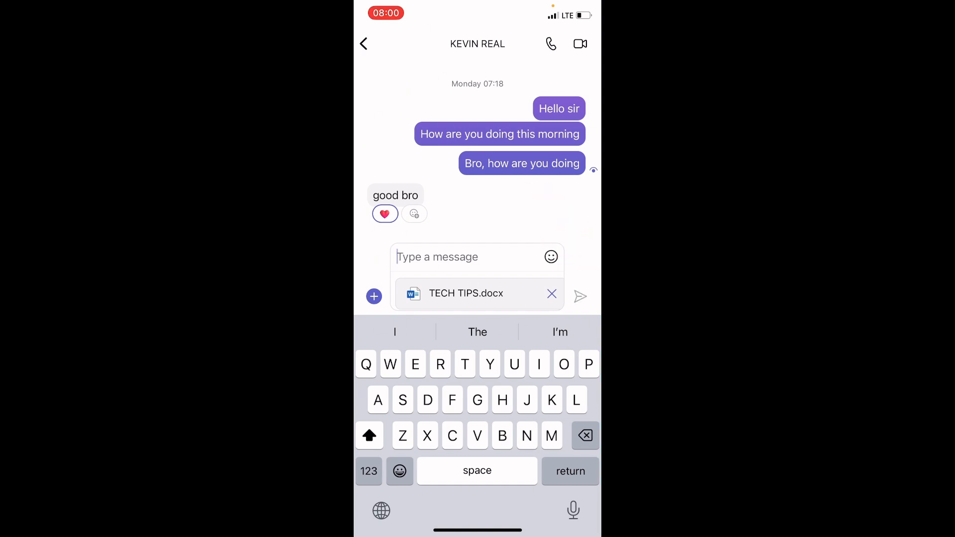
{"action": "left_click", "coordinate": [580, 296]}
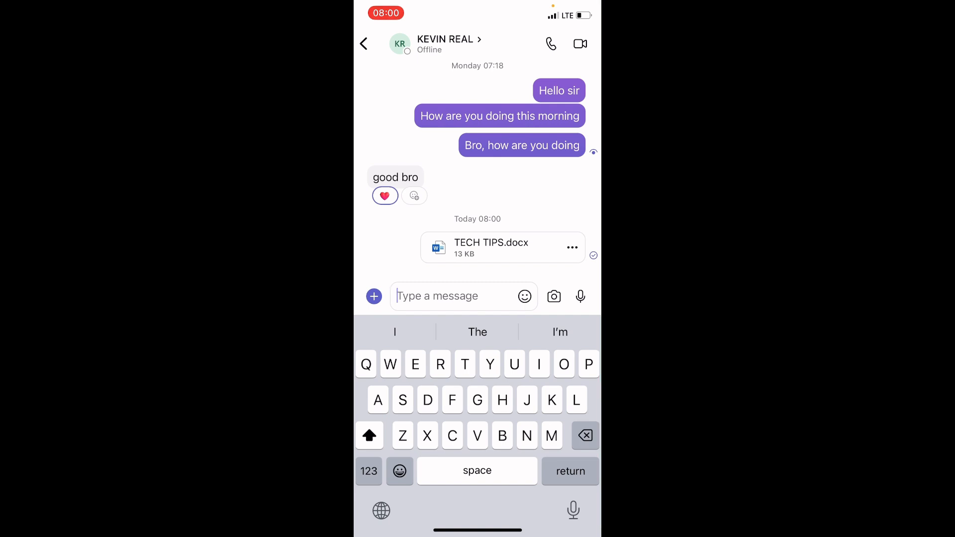
{"action": "left_click", "coordinate": [374, 297]}
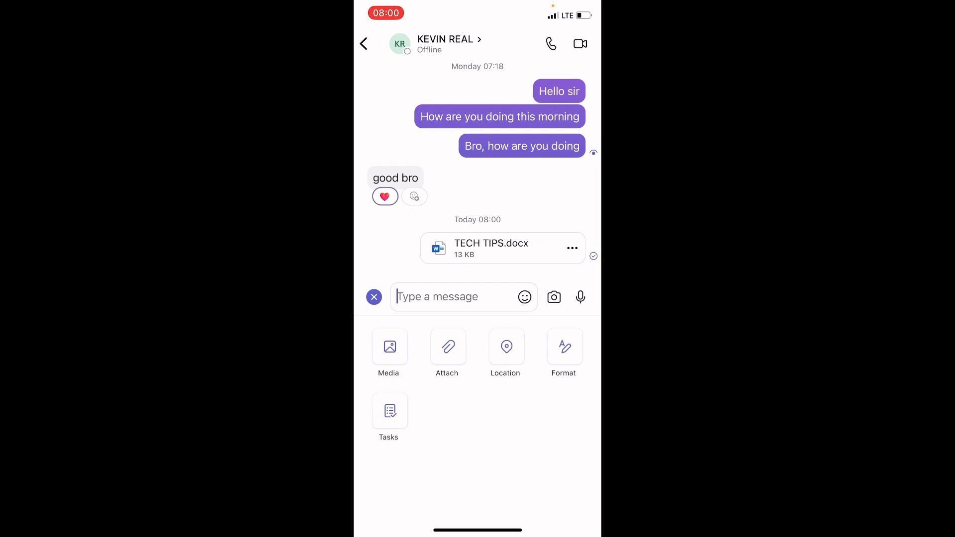
{"action": "left_click", "coordinate": [446, 352]}
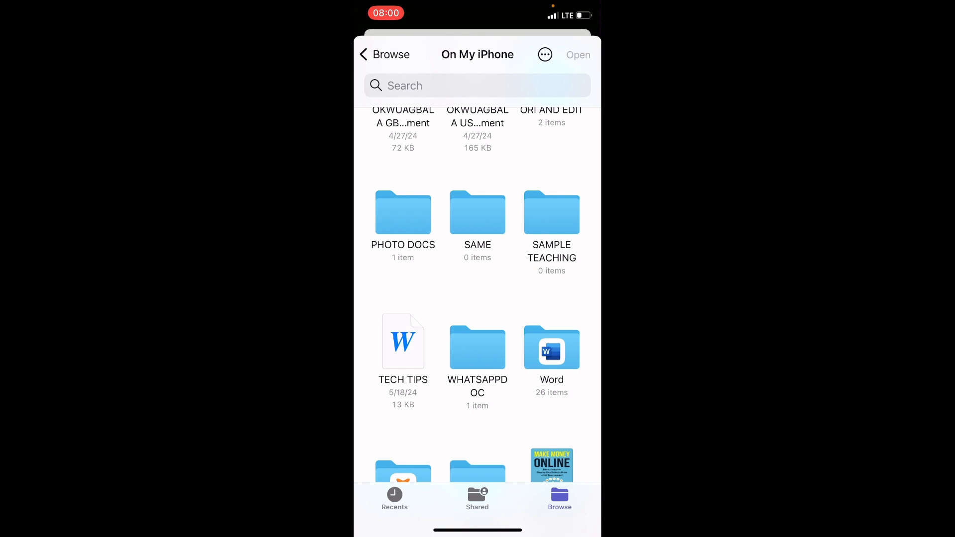
{"action": "scroll", "scroll_direction": "down", "scroll_amount": 3}
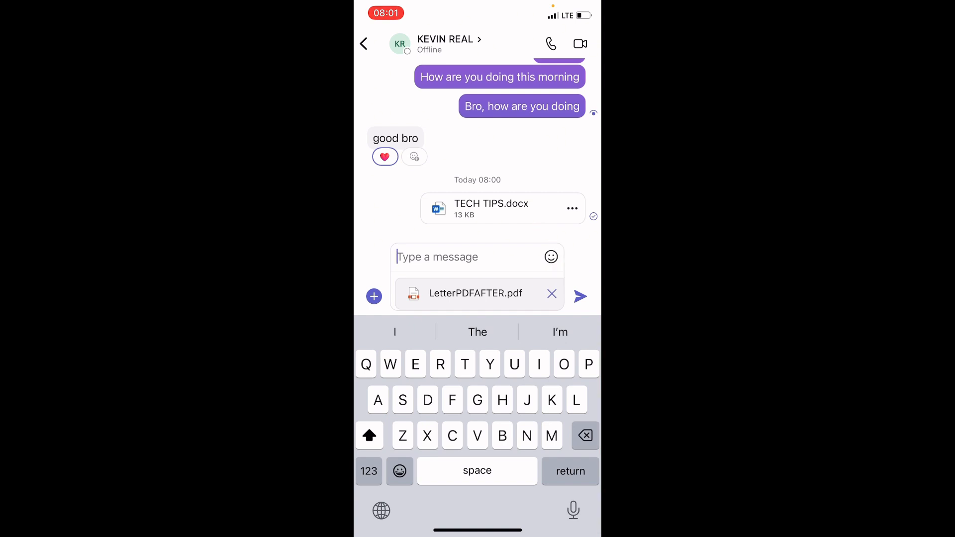
{"action": "left_click", "coordinate": [579, 296]}
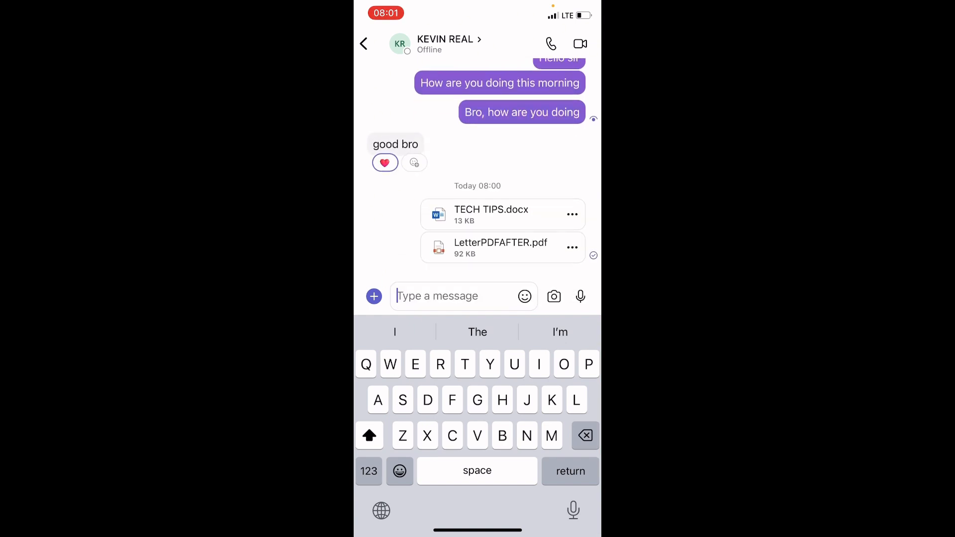